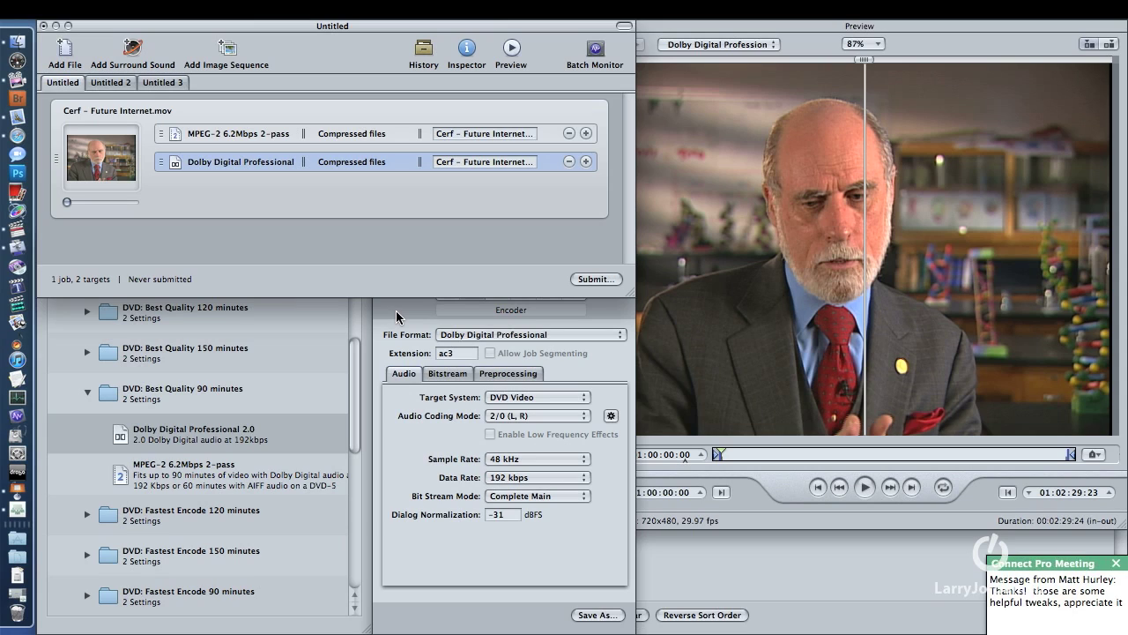
Create a custom QuickTime Movie setting with streaming None and open its audio settings
click(1116, 562)
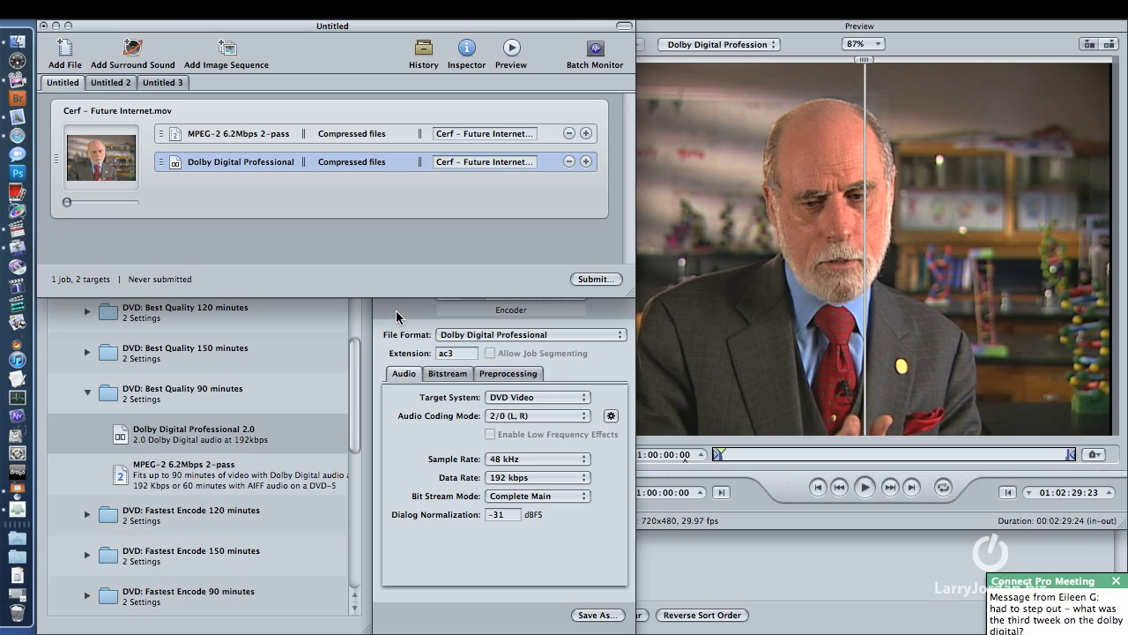
click(1115, 580)
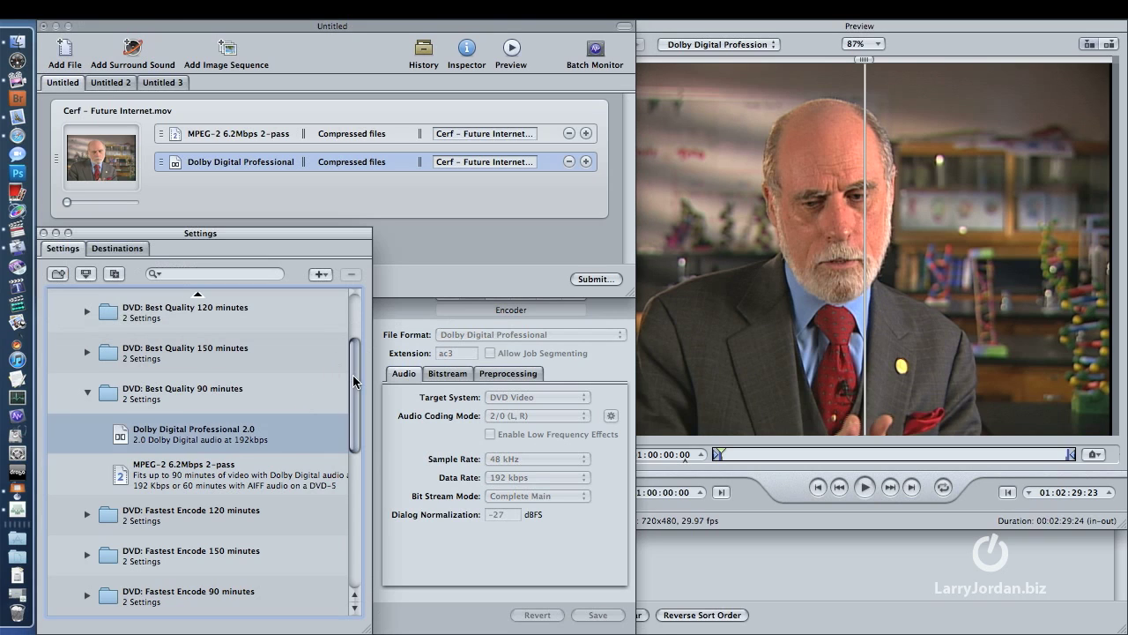
click(320, 274)
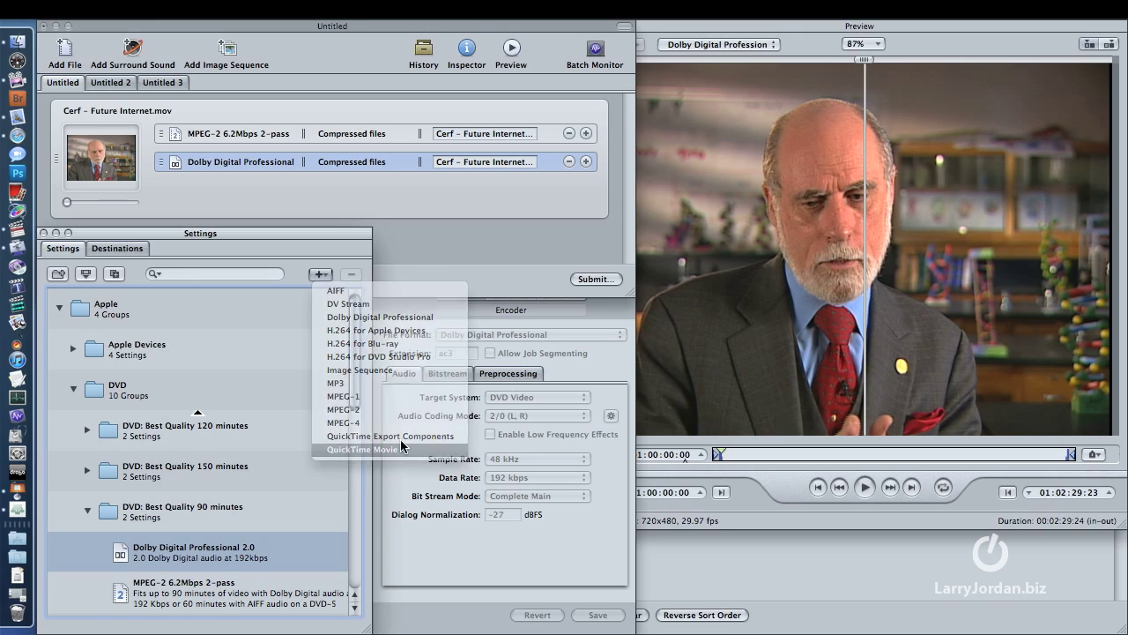
click(364, 449)
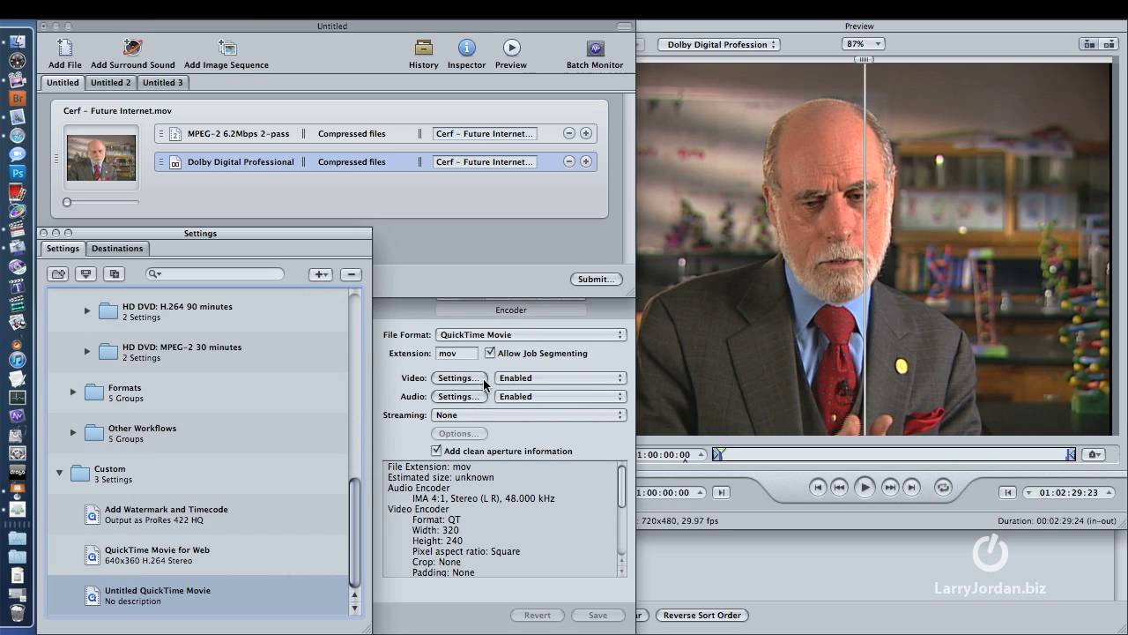
mouse_move(471, 404)
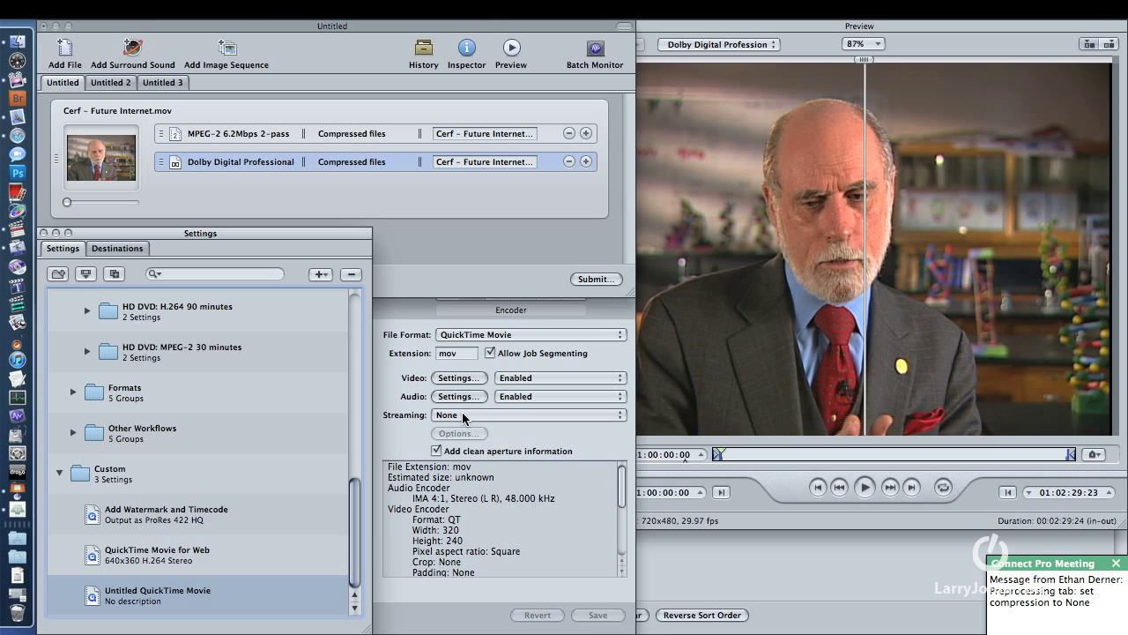
click(528, 414)
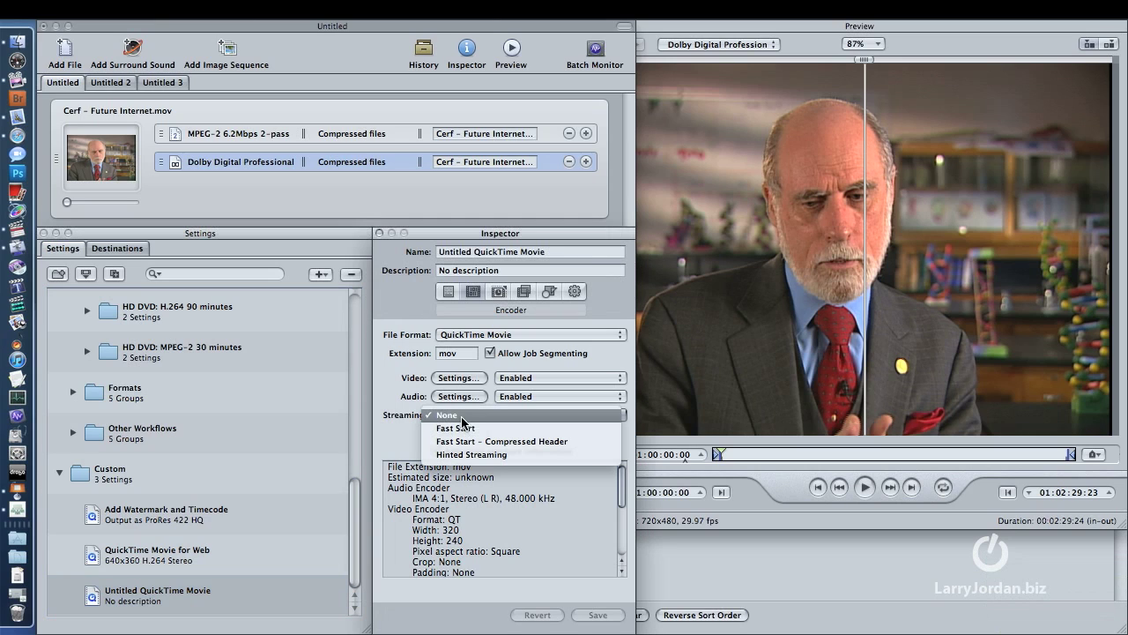
click(446, 415)
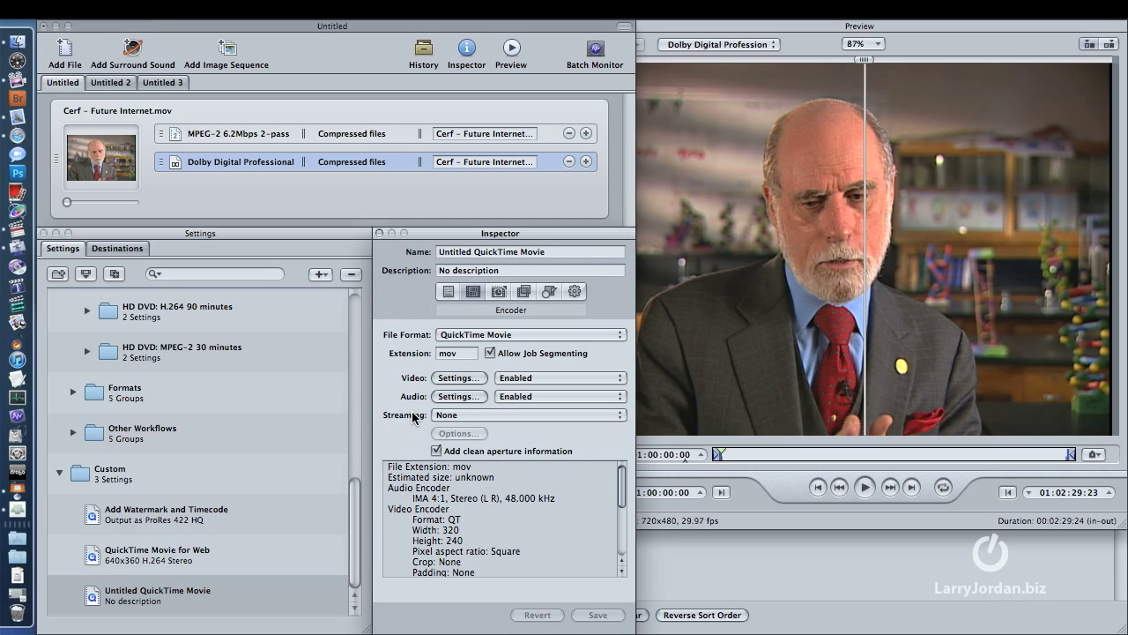
click(458, 396)
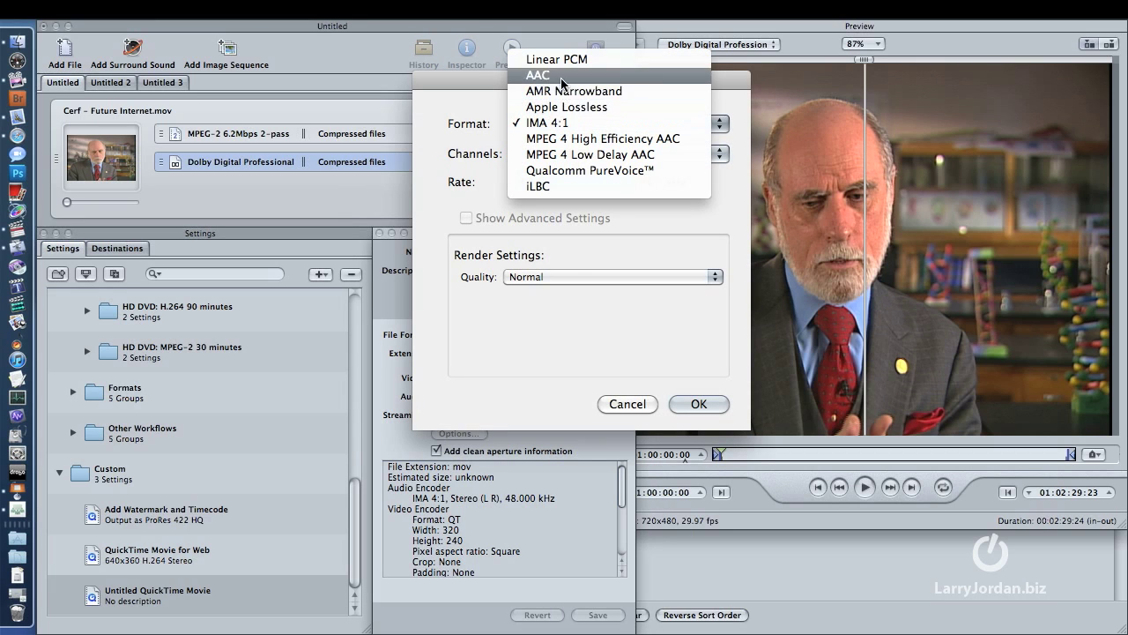
Set the movie audio to AAC, Stereo (L R), 48.000 kHz
click(538, 75)
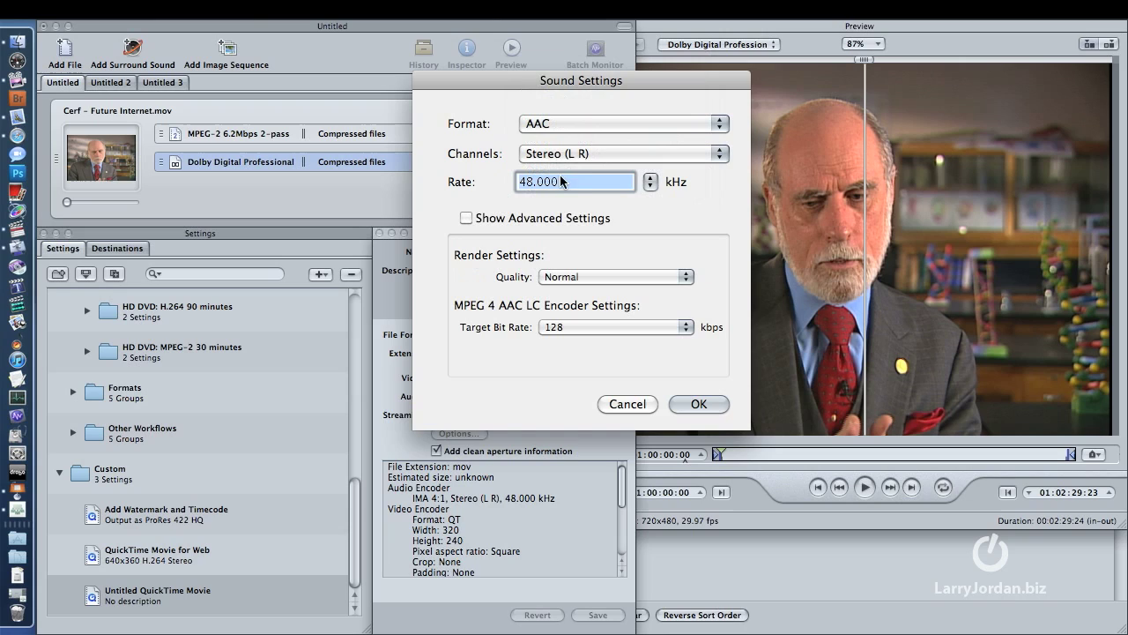
mouse_move(741, 266)
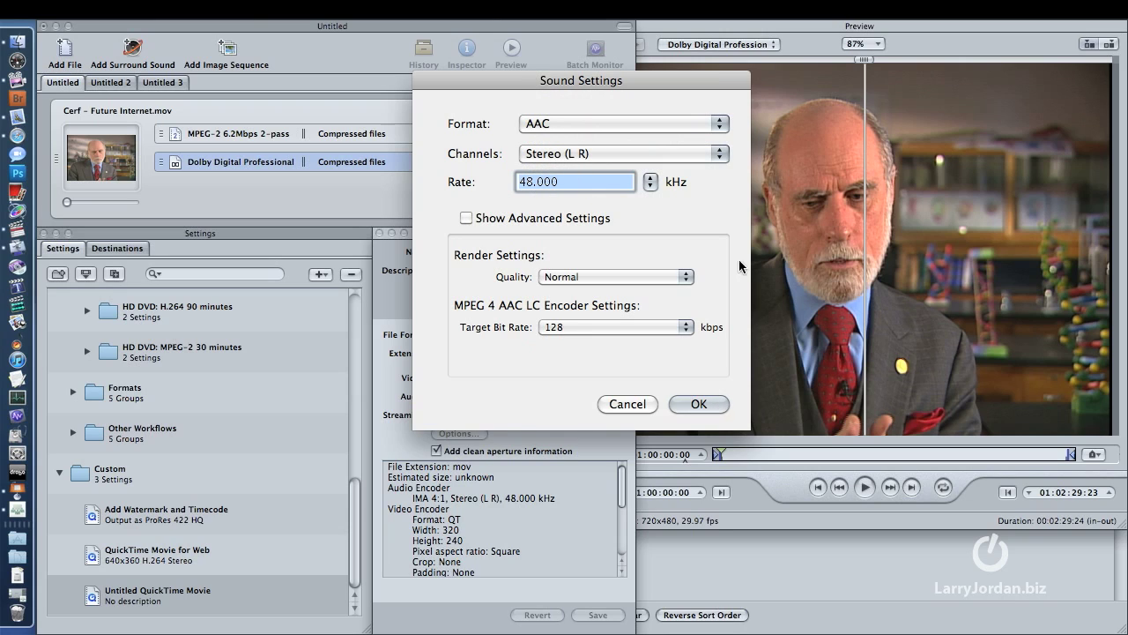
mouse_move(569, 440)
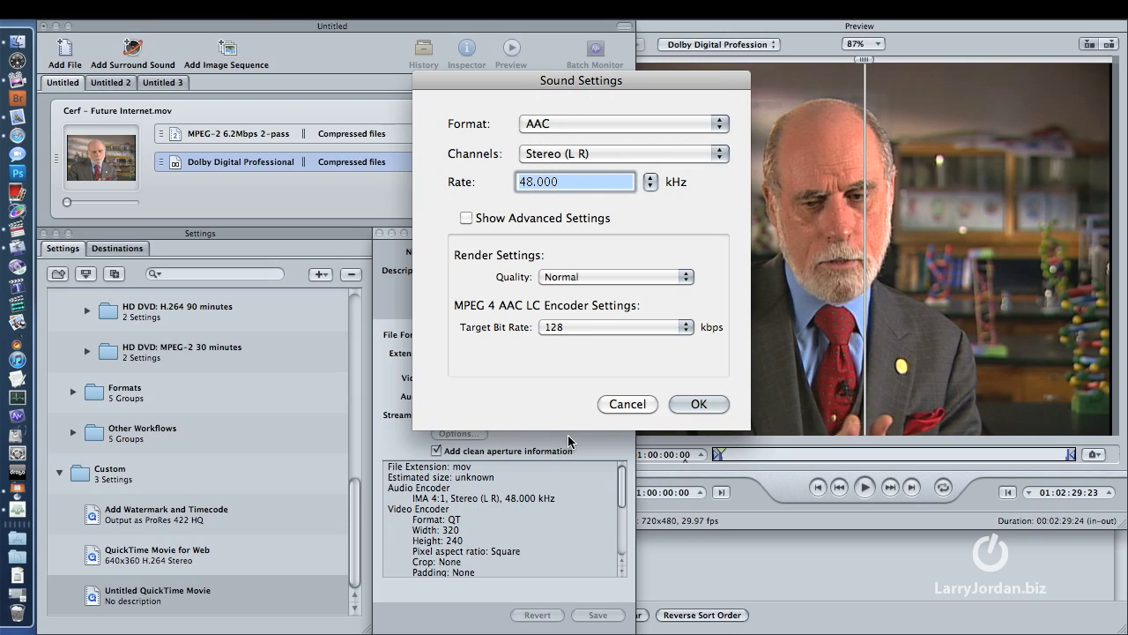
click(622, 123)
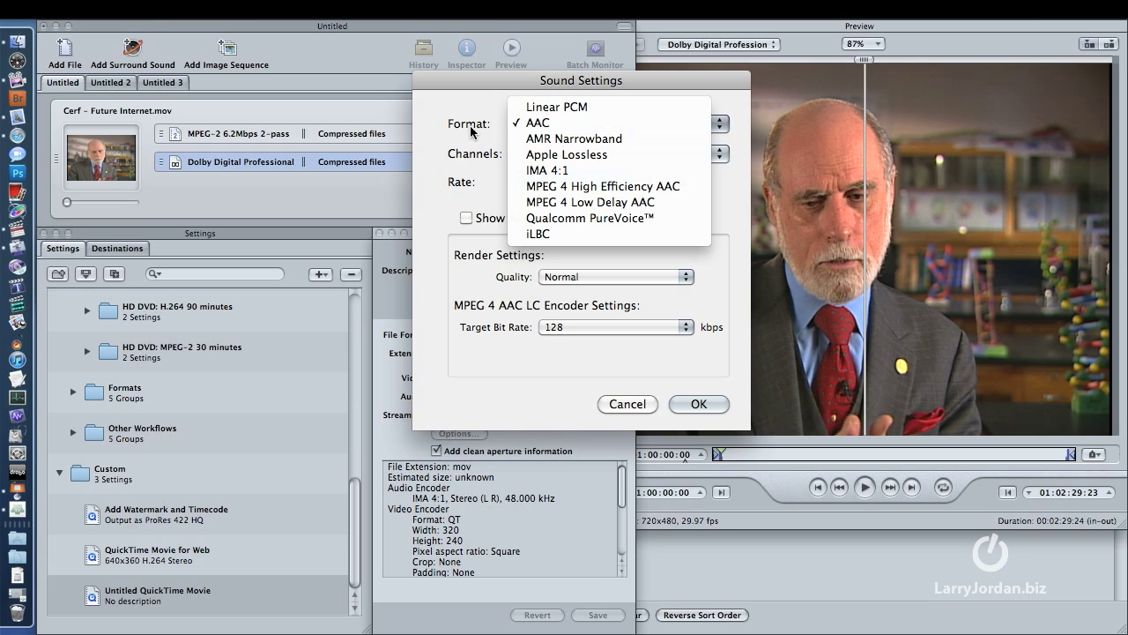
click(627, 404)
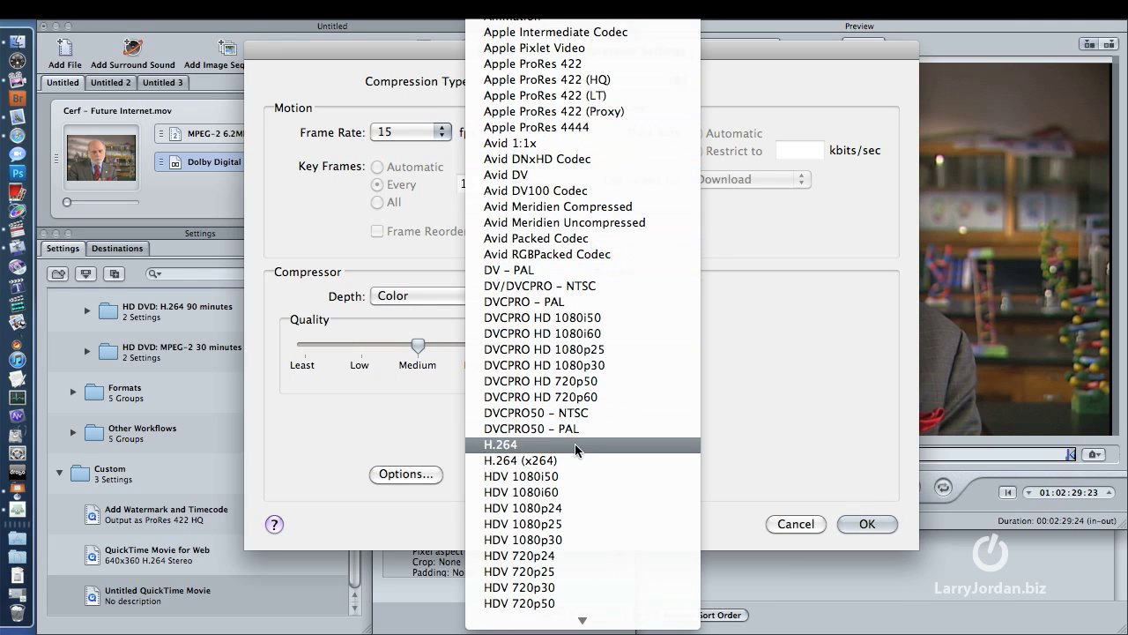
mouse_move(520, 460)
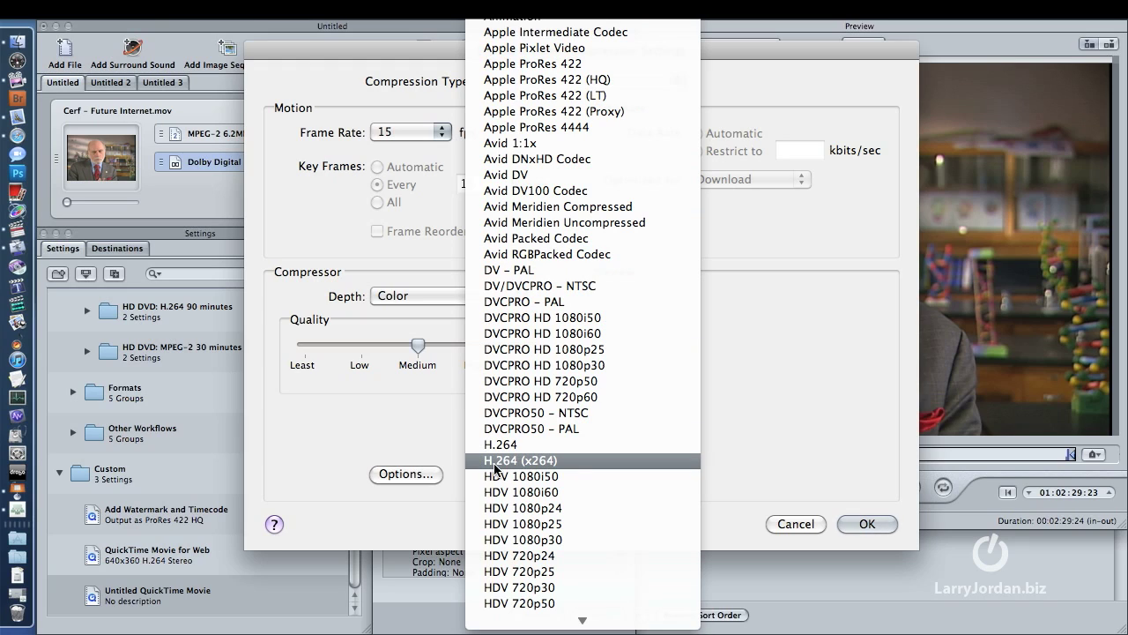
mouse_move(540, 468)
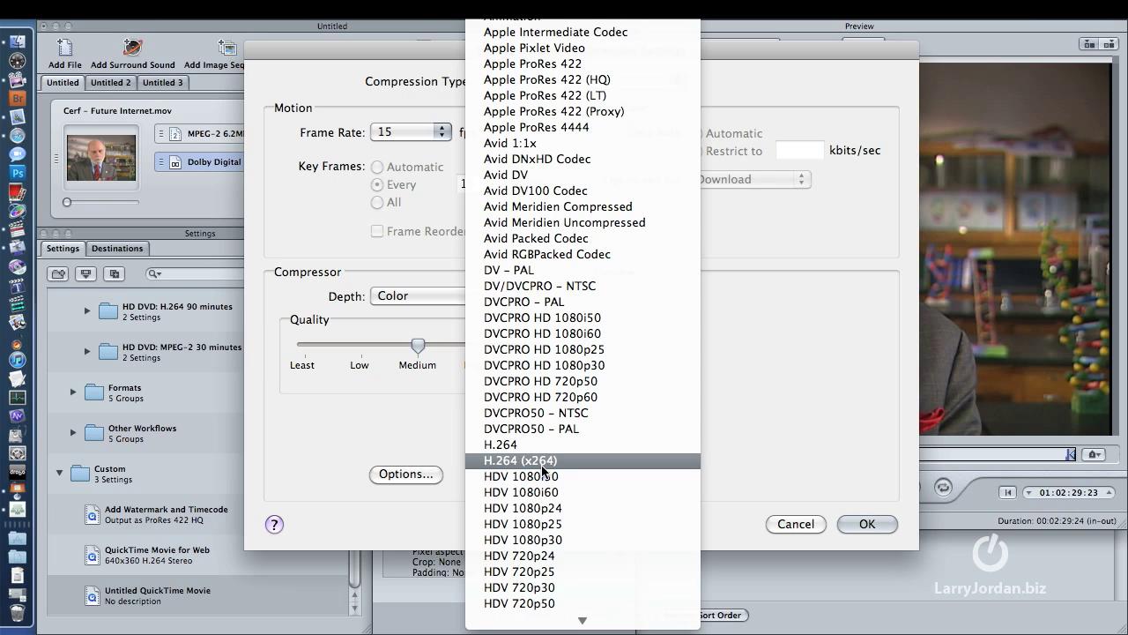
Choose H.264 (x264) as the video compression type
click(520, 460)
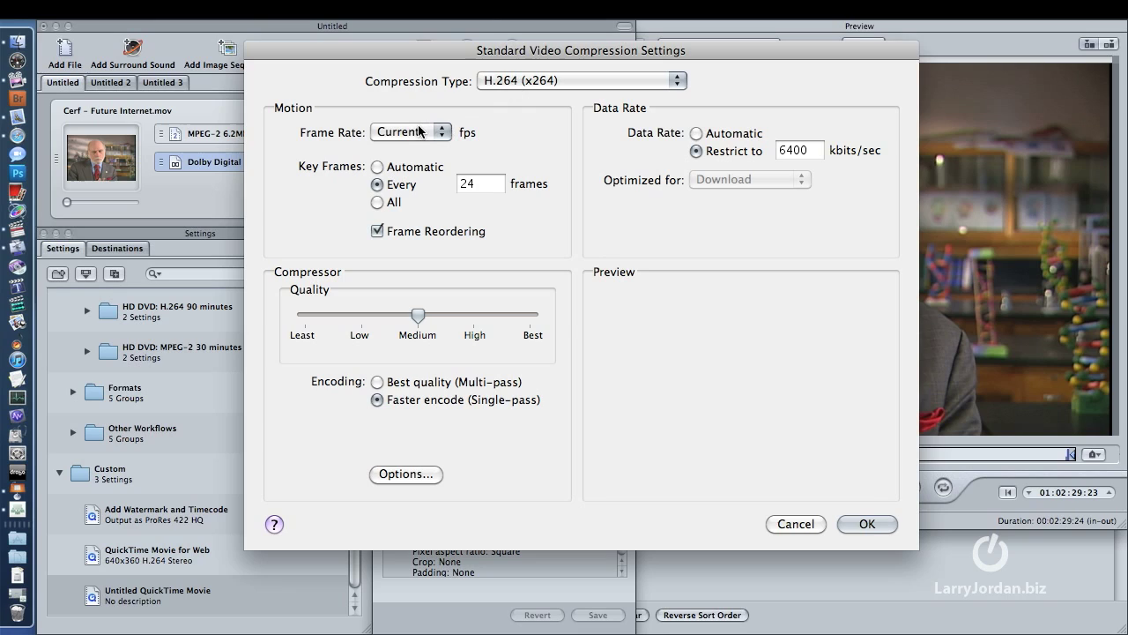
mouse_move(392, 173)
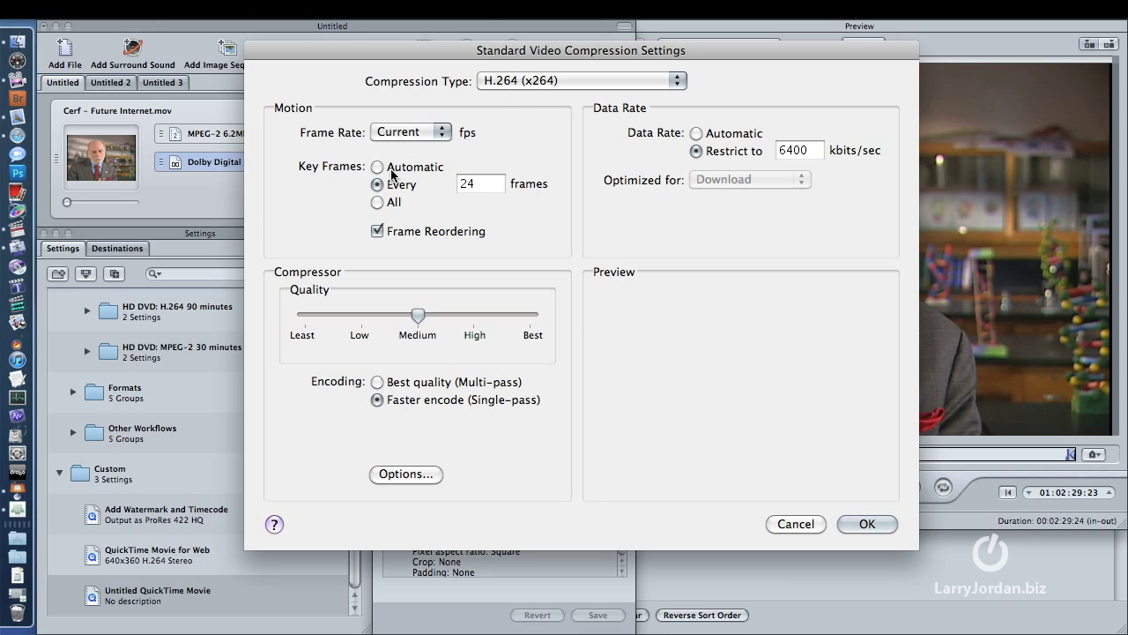
Restrict H.264 data rate to 4000 kbps with automatic key frames and multi-pass encoding
click(377, 166)
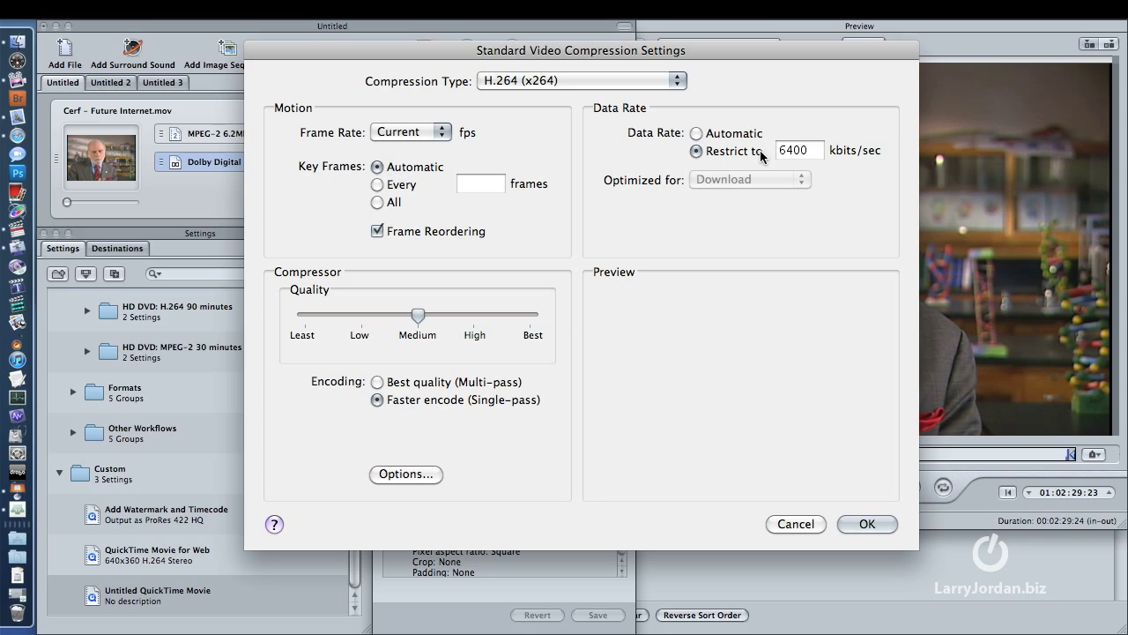
text(4)
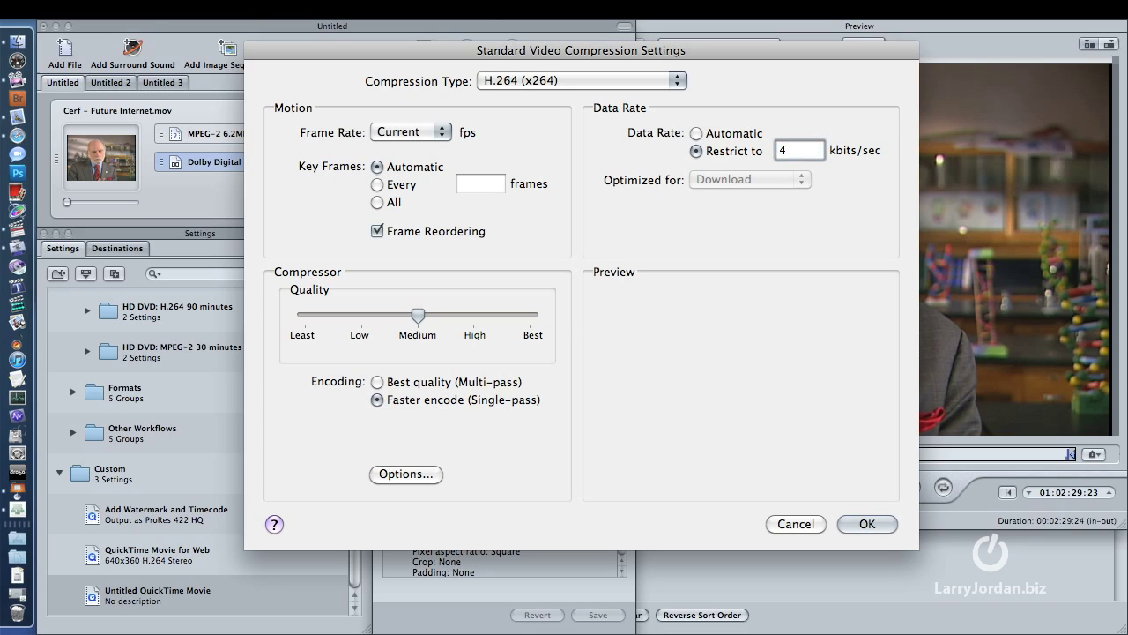
text(000)
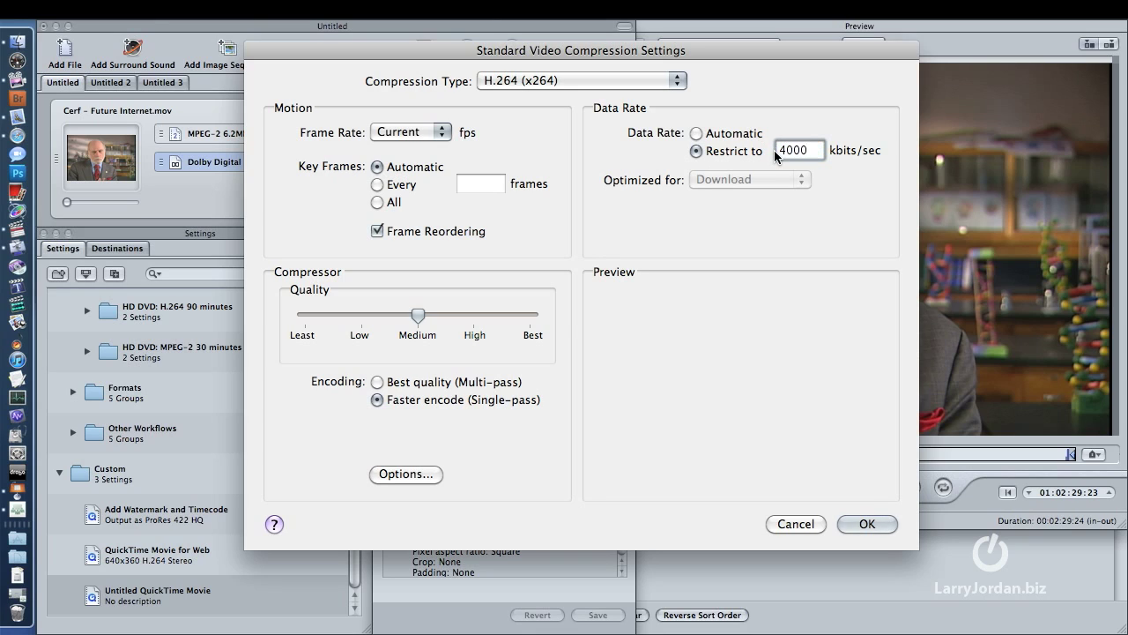
click(378, 167)
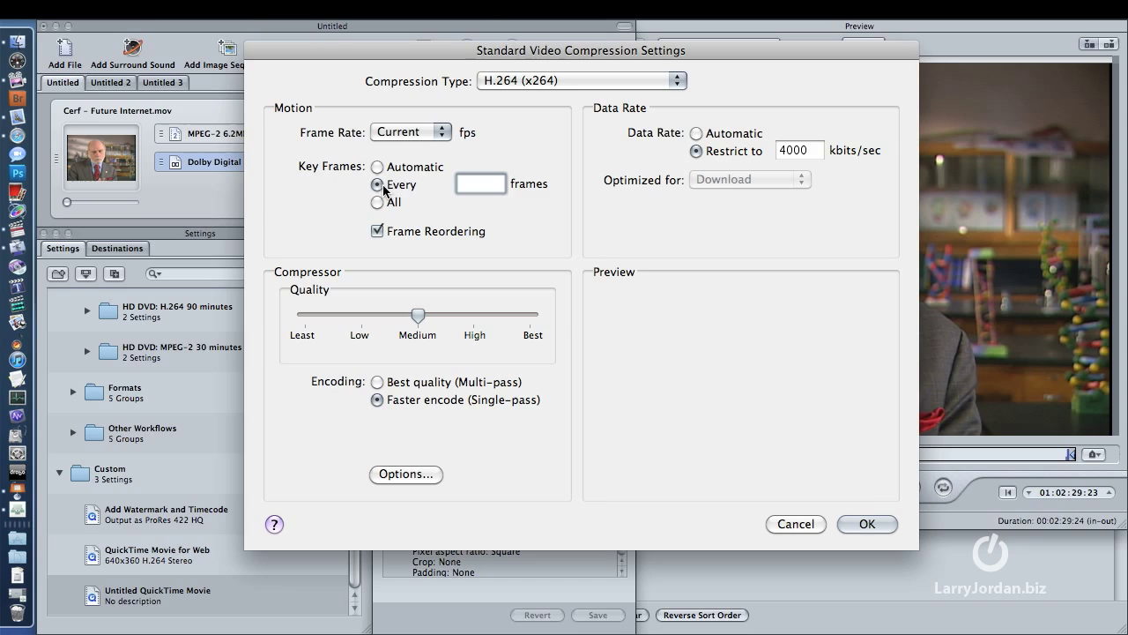
click(377, 167)
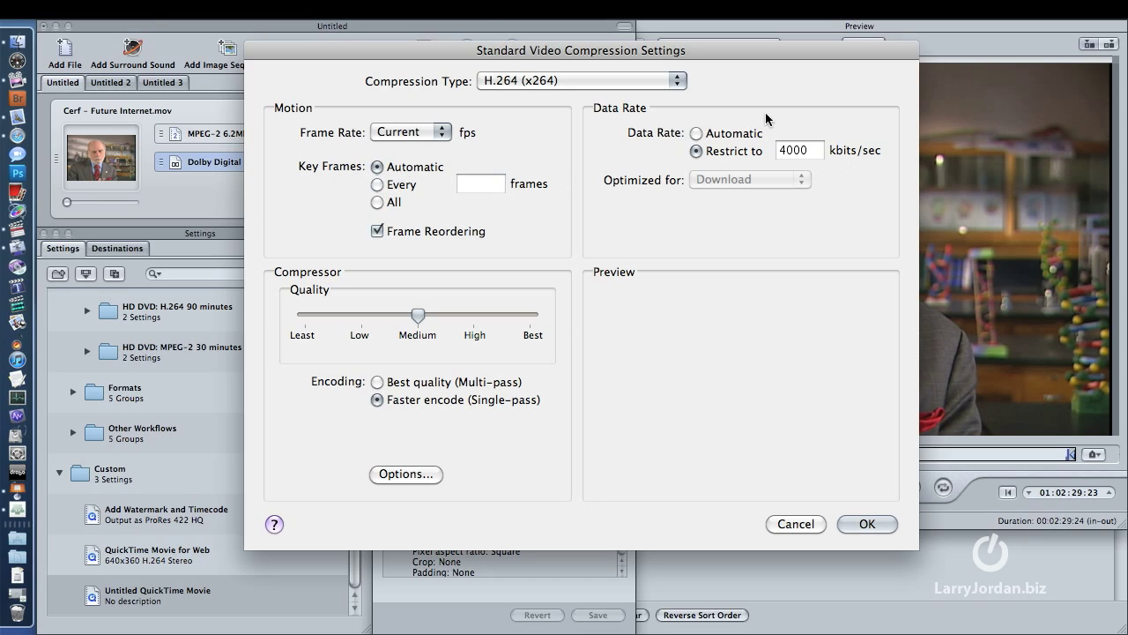
mouse_move(845, 160)
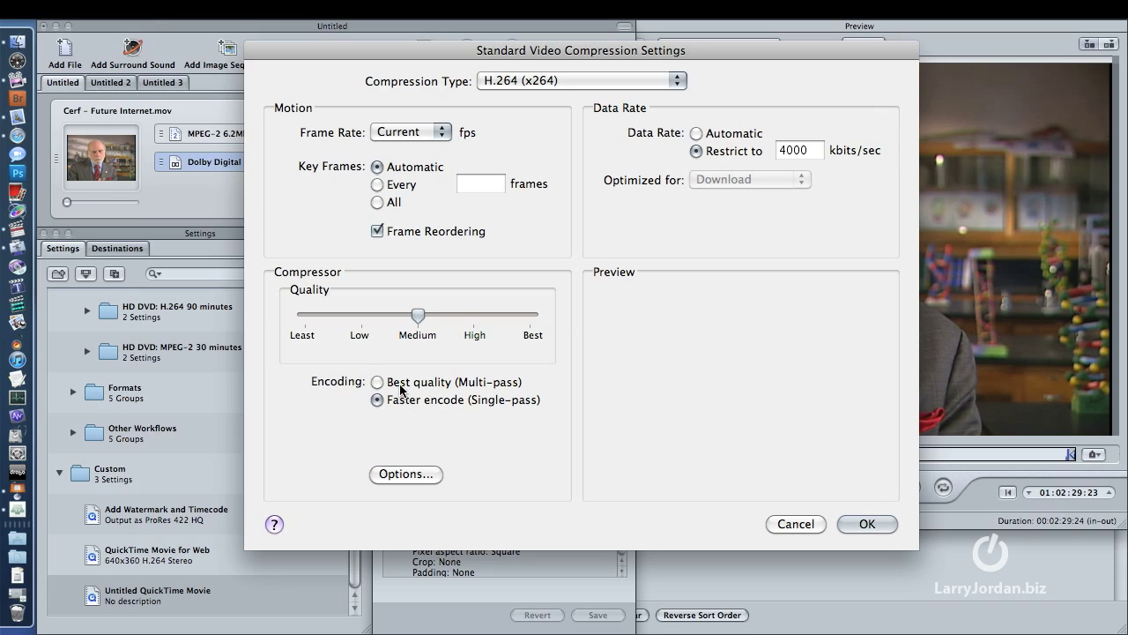
click(377, 382)
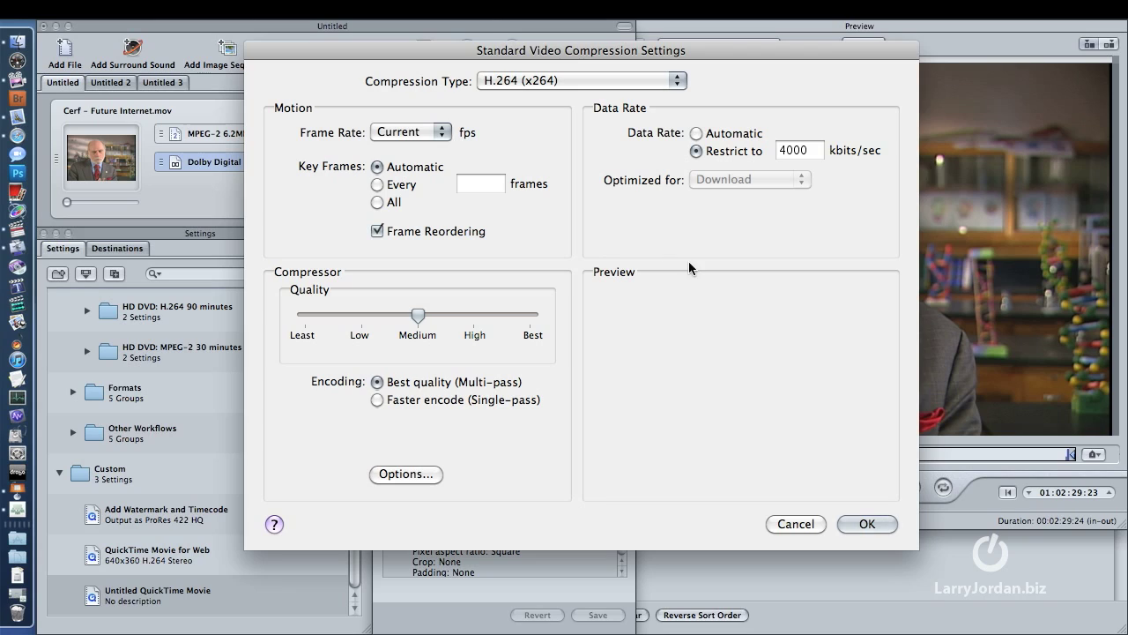
mouse_move(790, 167)
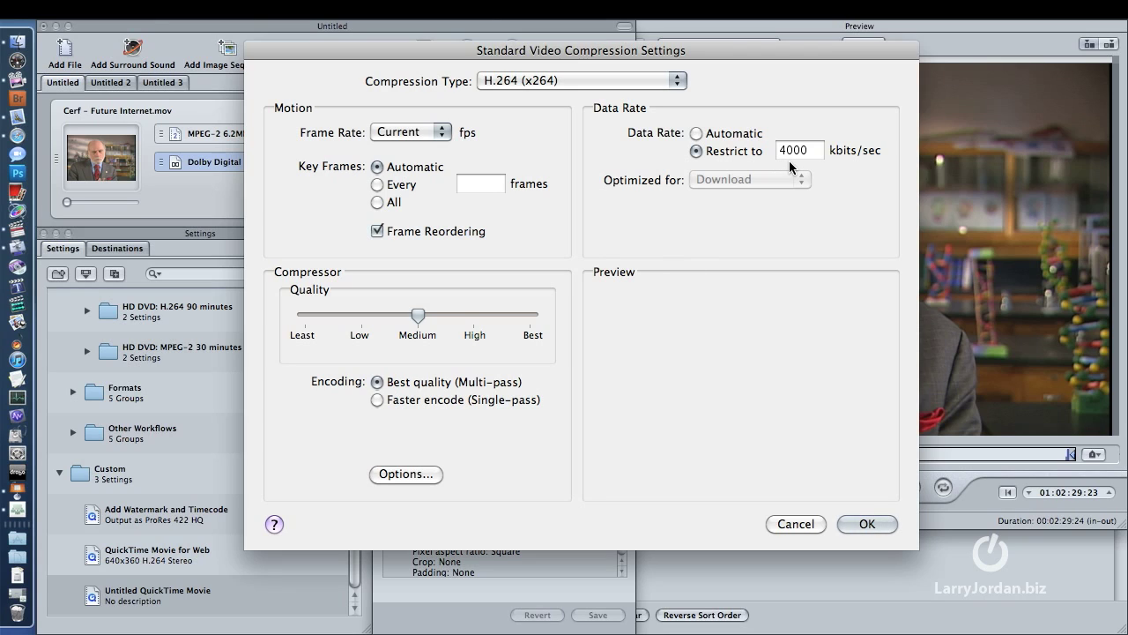